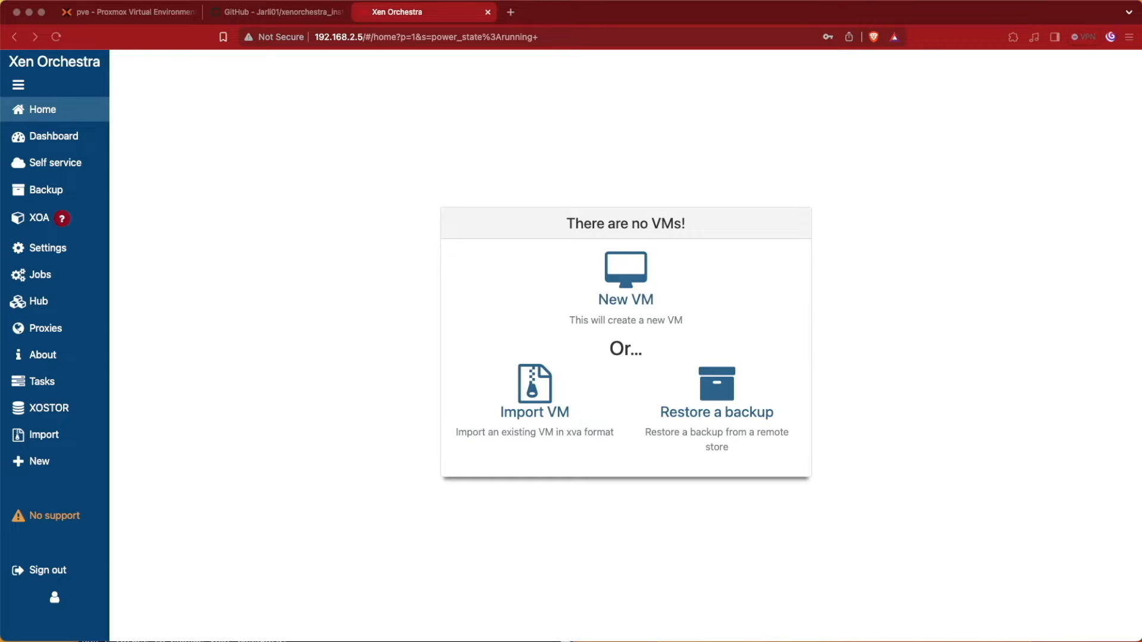
pyautogui.moveTo(450, 518)
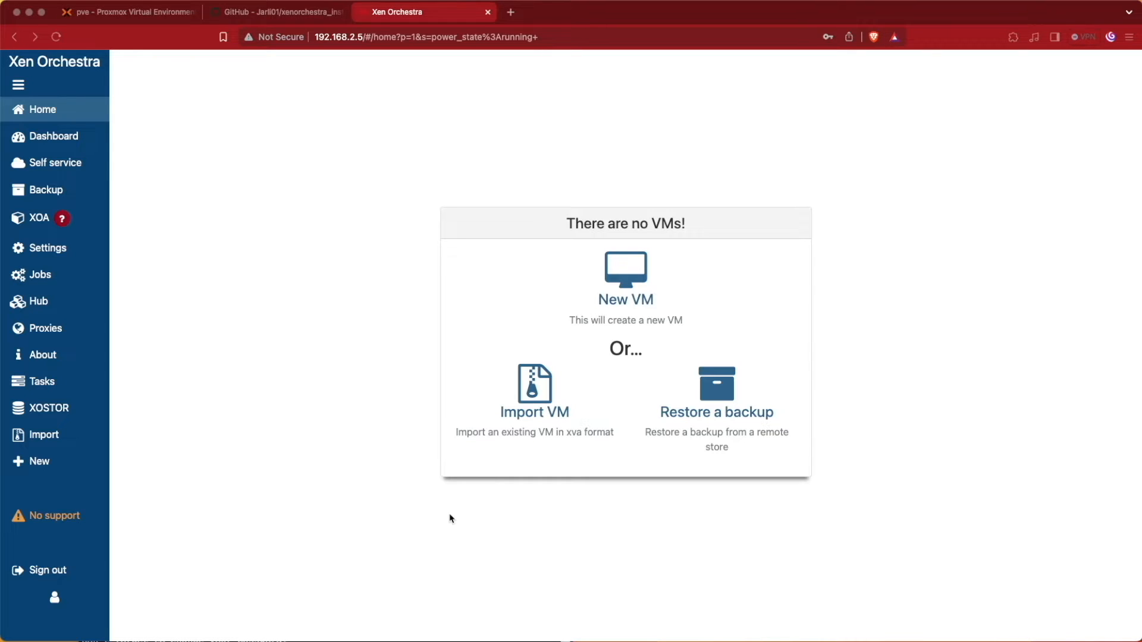
pyautogui.moveTo(253, 283)
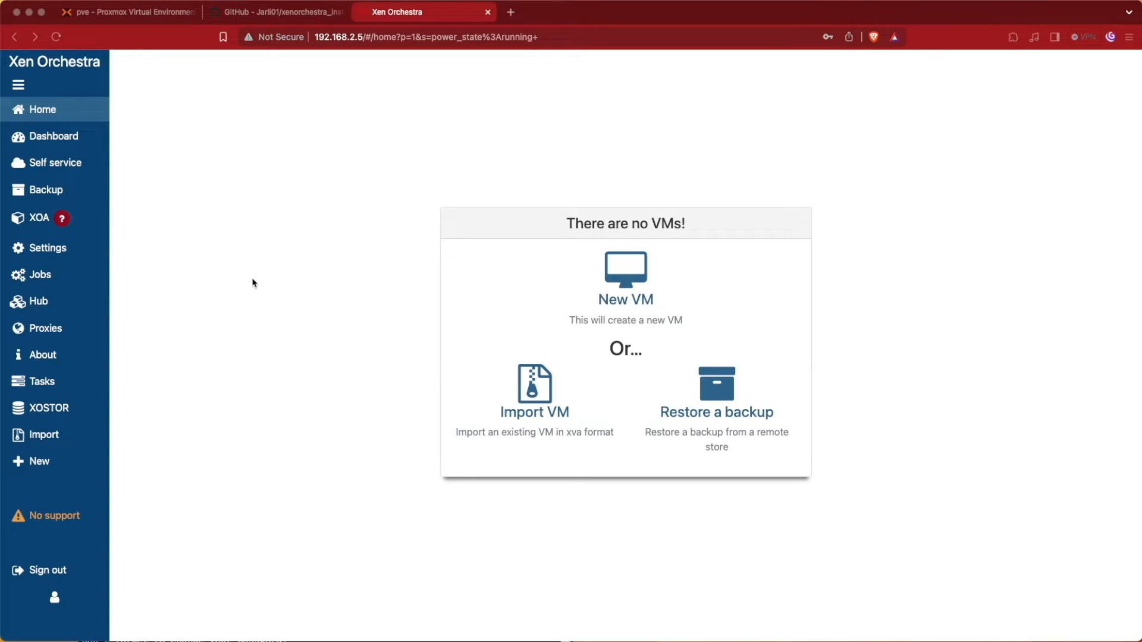
pyautogui.moveTo(34, 464)
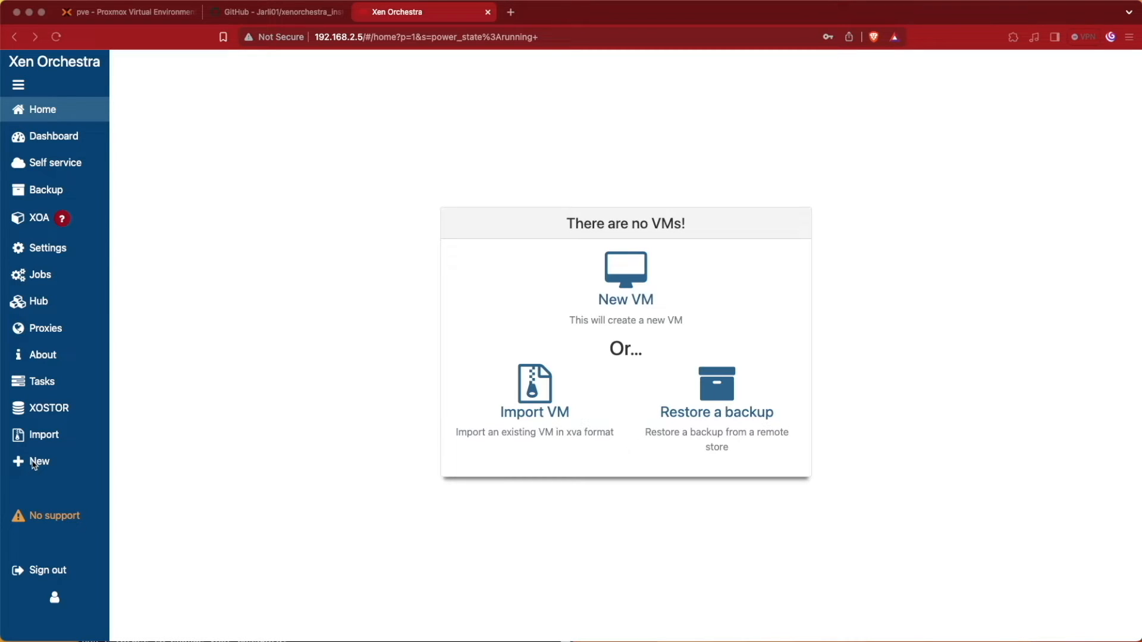
# - Open the New menu in the sidebar to show the VM, Storage, Network and Server options
pyautogui.click(38, 462)
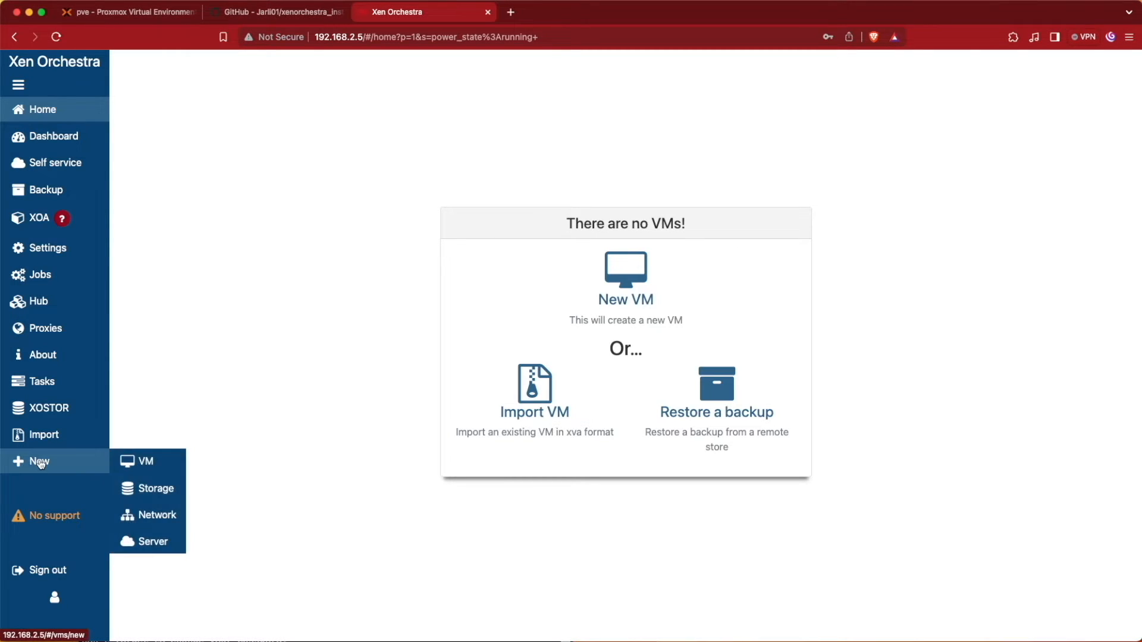
pyautogui.moveTo(86, 461)
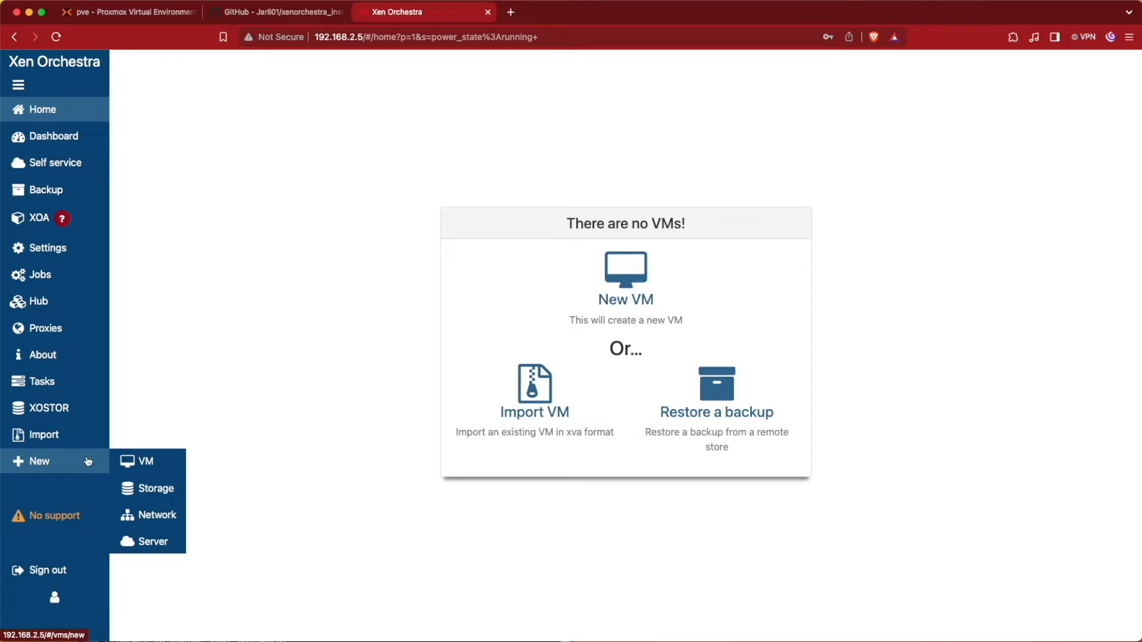
pyautogui.moveTo(152, 487)
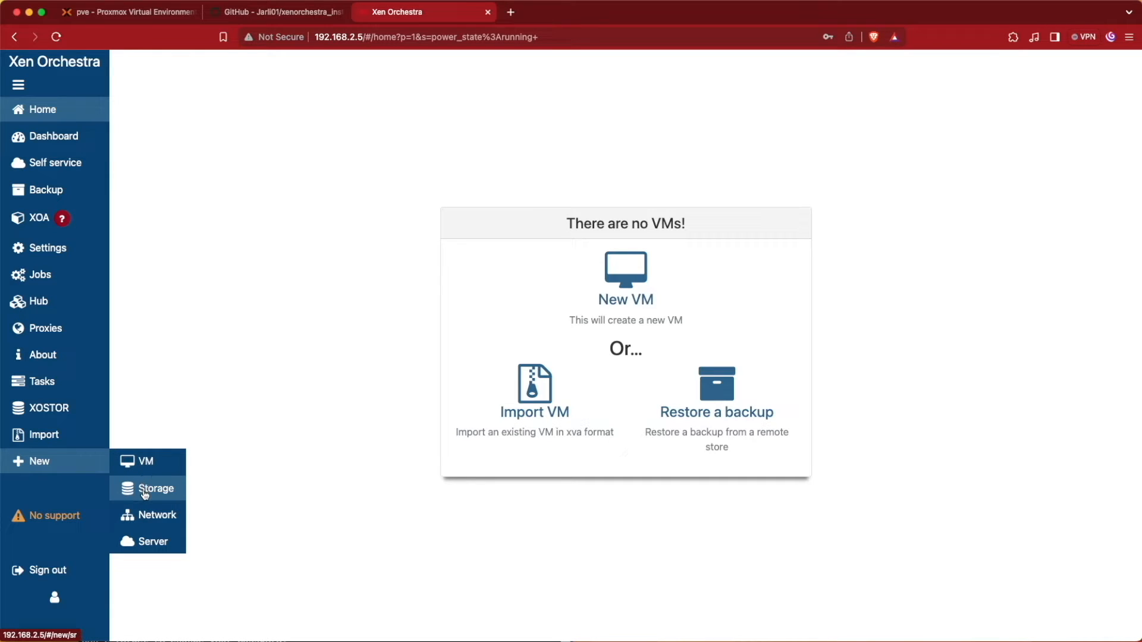
# - Start a new storage repository on host xcp-ng-dfrtywpr named 'ISO-Storage'
pyautogui.click(154, 489)
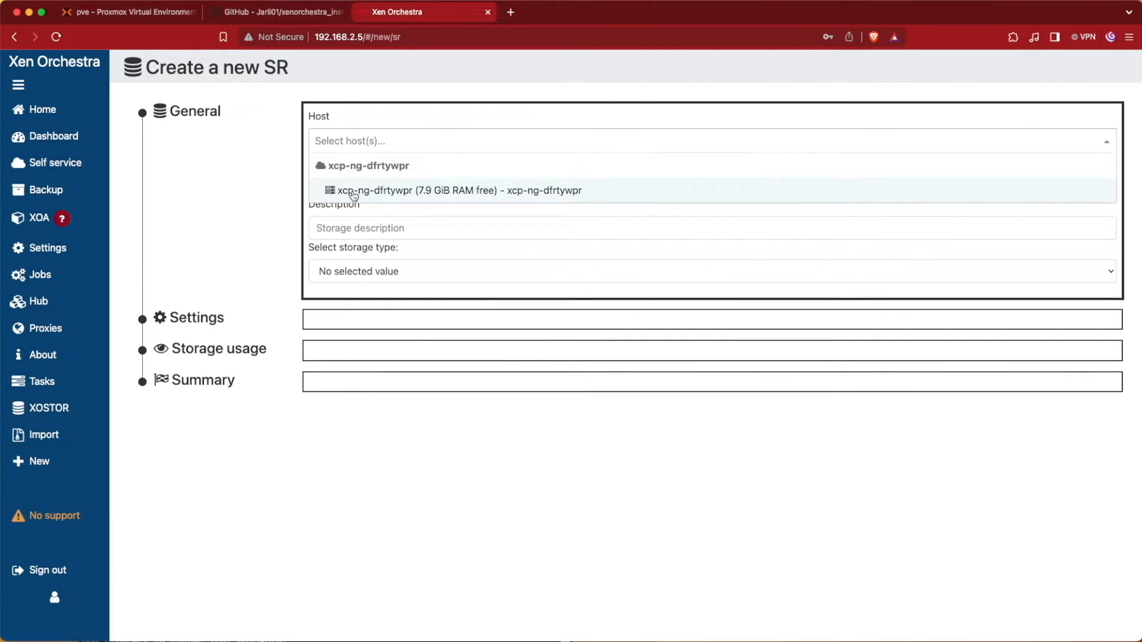
pyautogui.moveTo(402, 200)
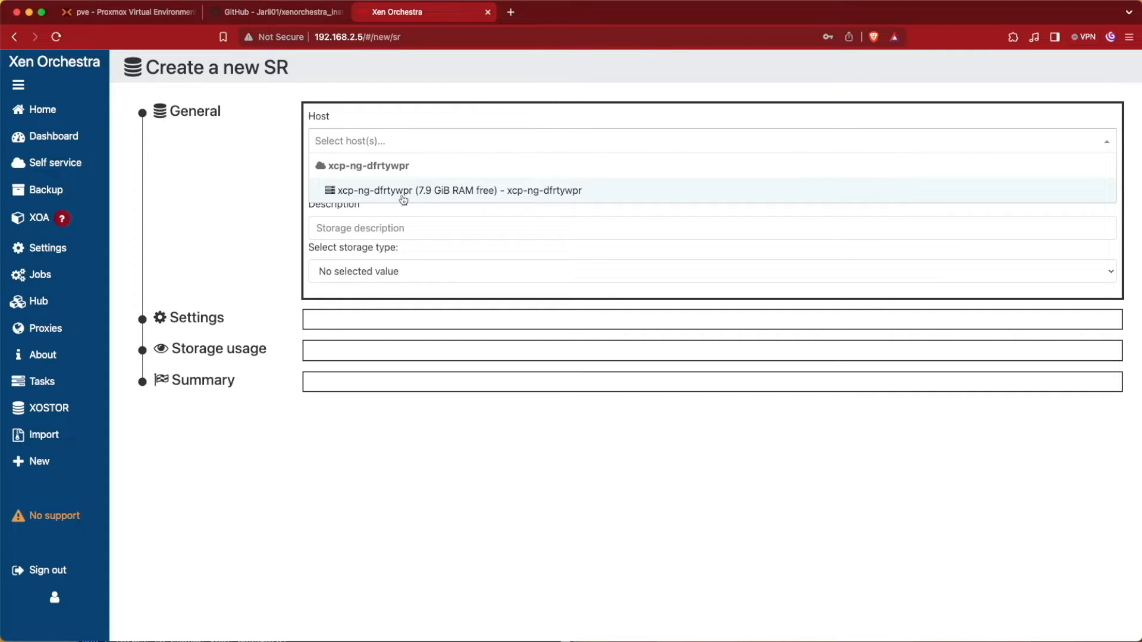
pyautogui.moveTo(366, 197)
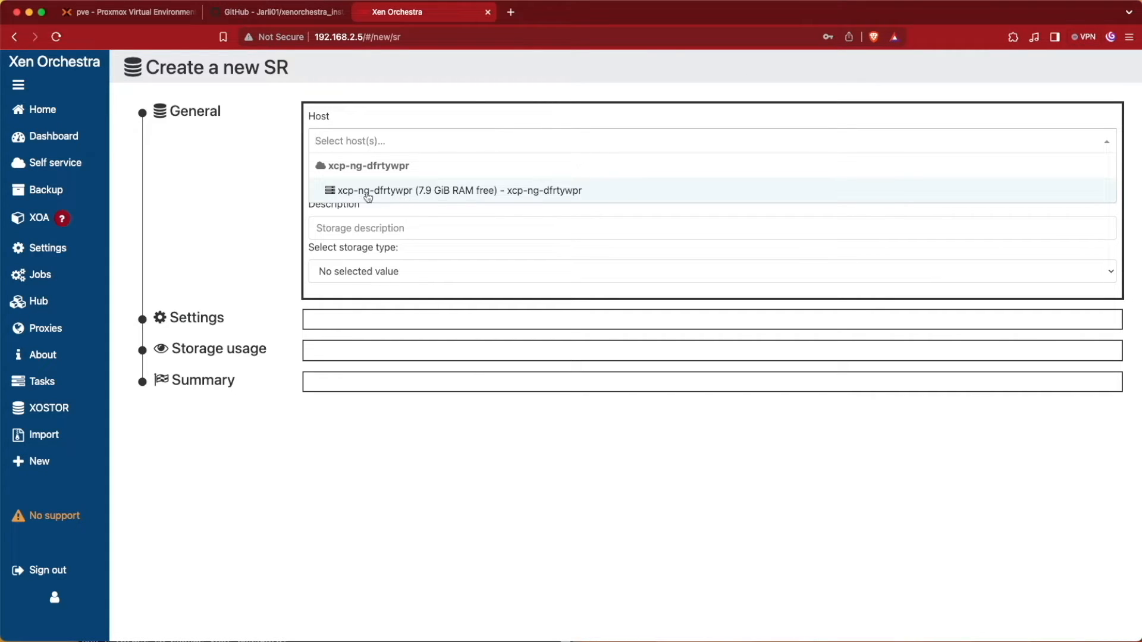
pyautogui.moveTo(439, 195)
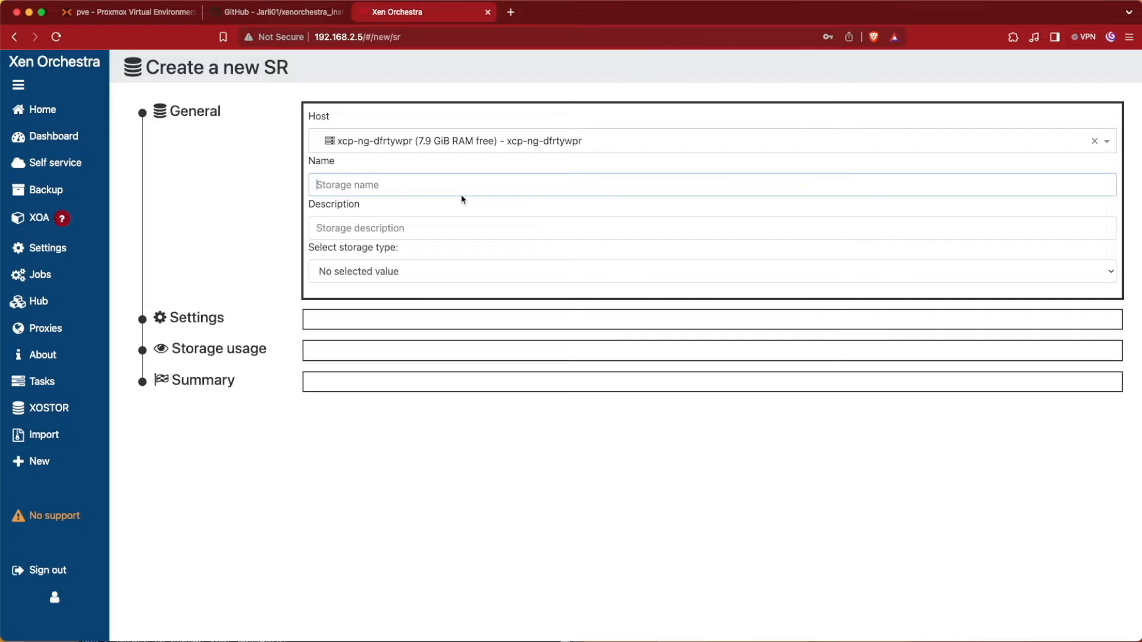
pyautogui.write('ISO-')
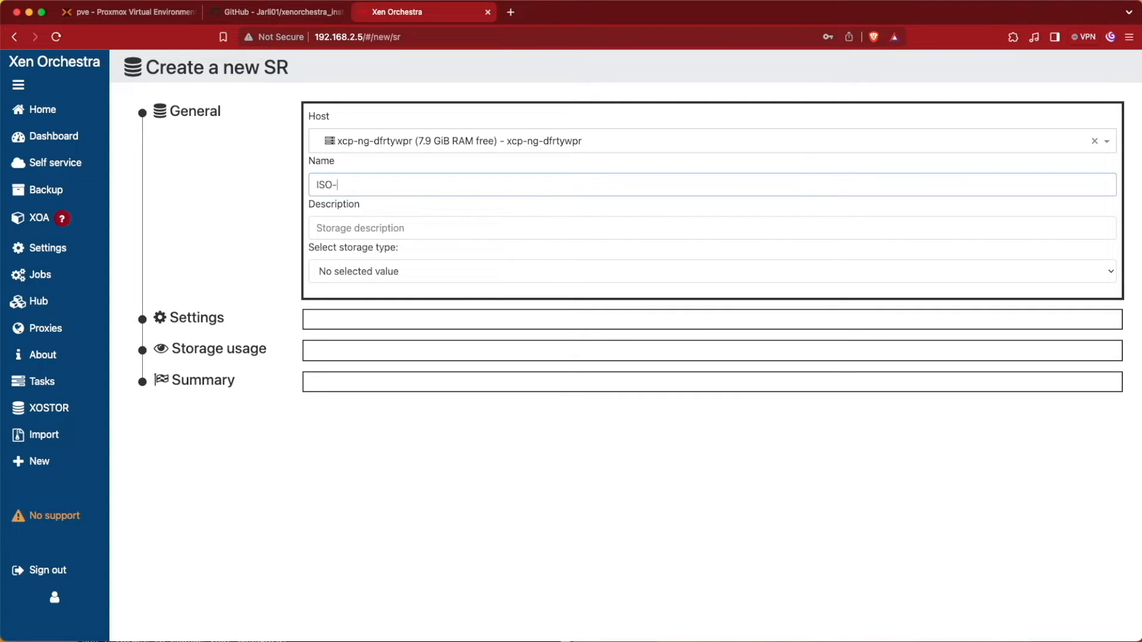
pyautogui.write('Storage')
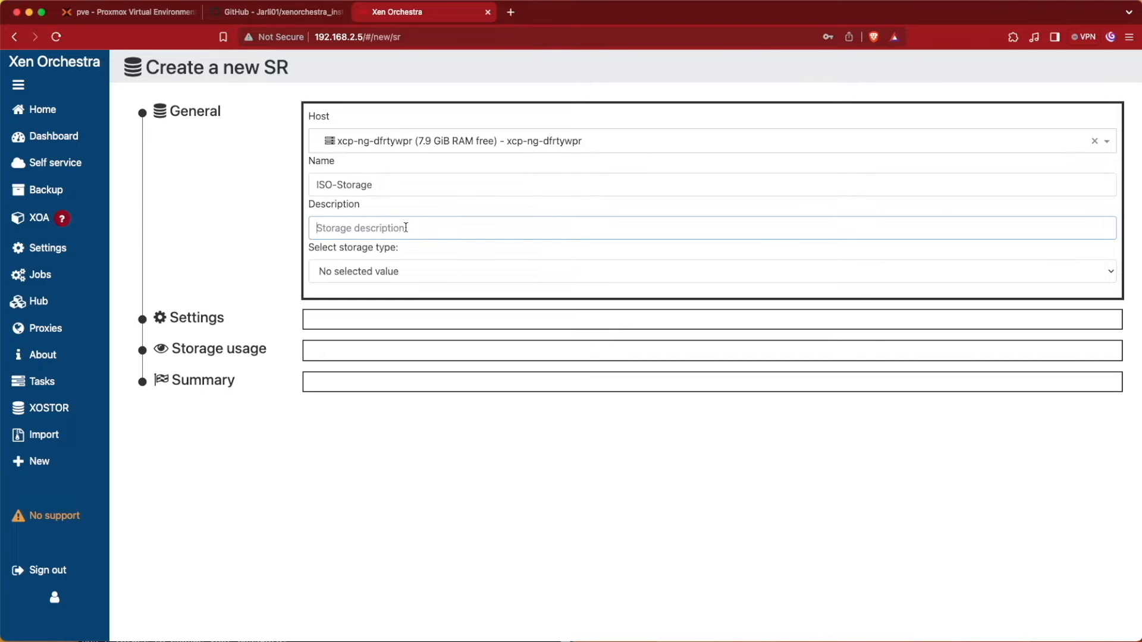
pyautogui.moveTo(429, 275)
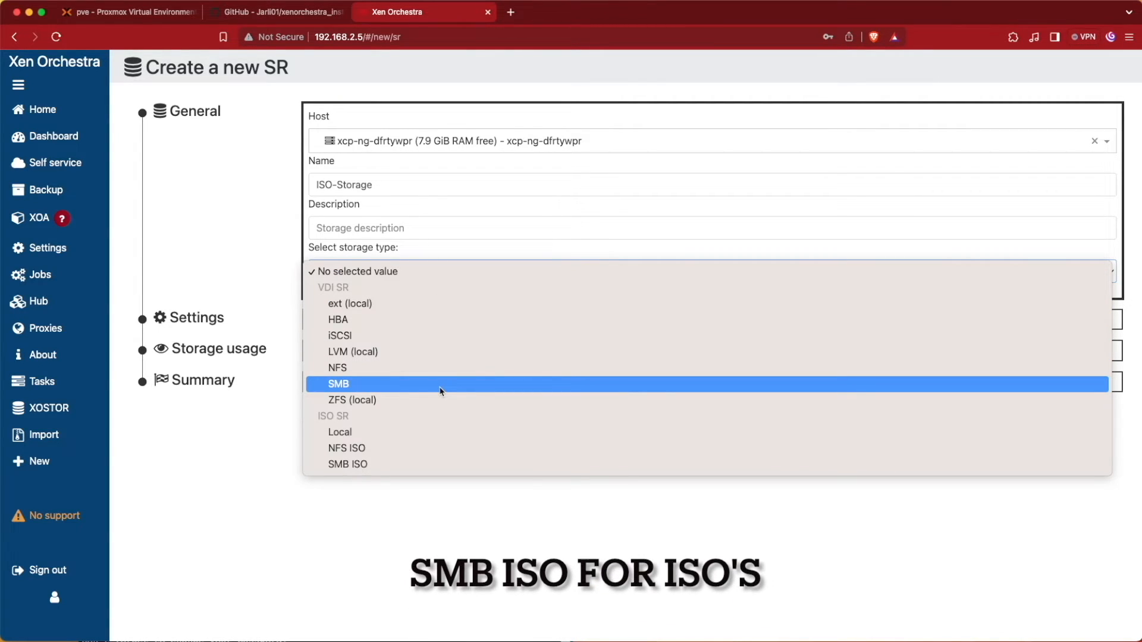
# - Set the repository type to SMB with server path 192.168.2.55/iso-storage/ISO
pyautogui.click(337, 383)
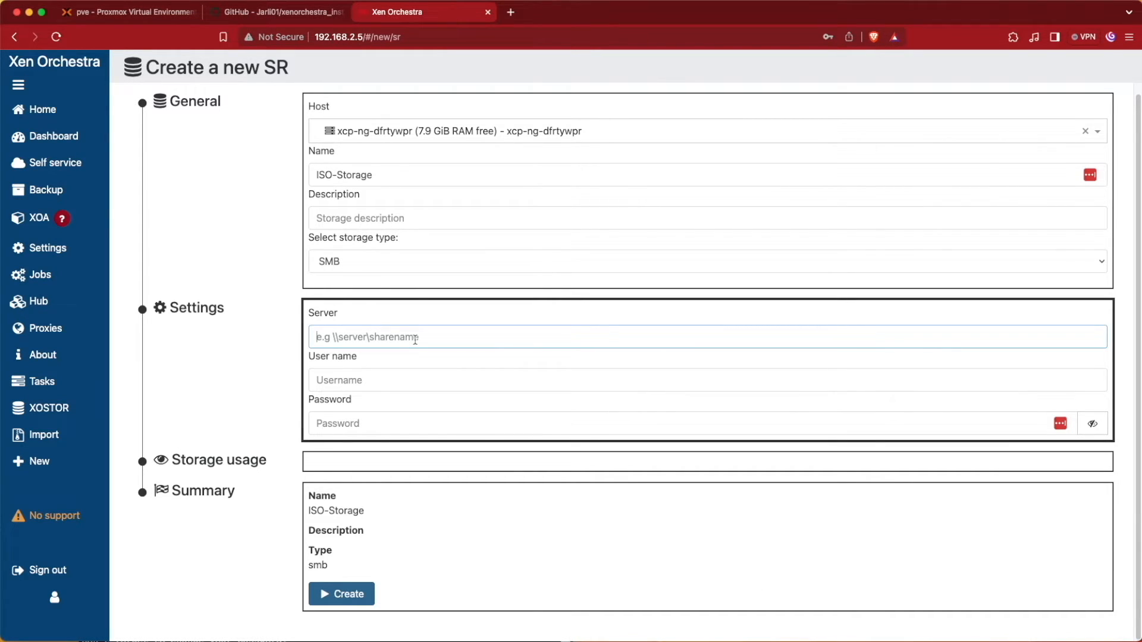
pyautogui.write('192.')
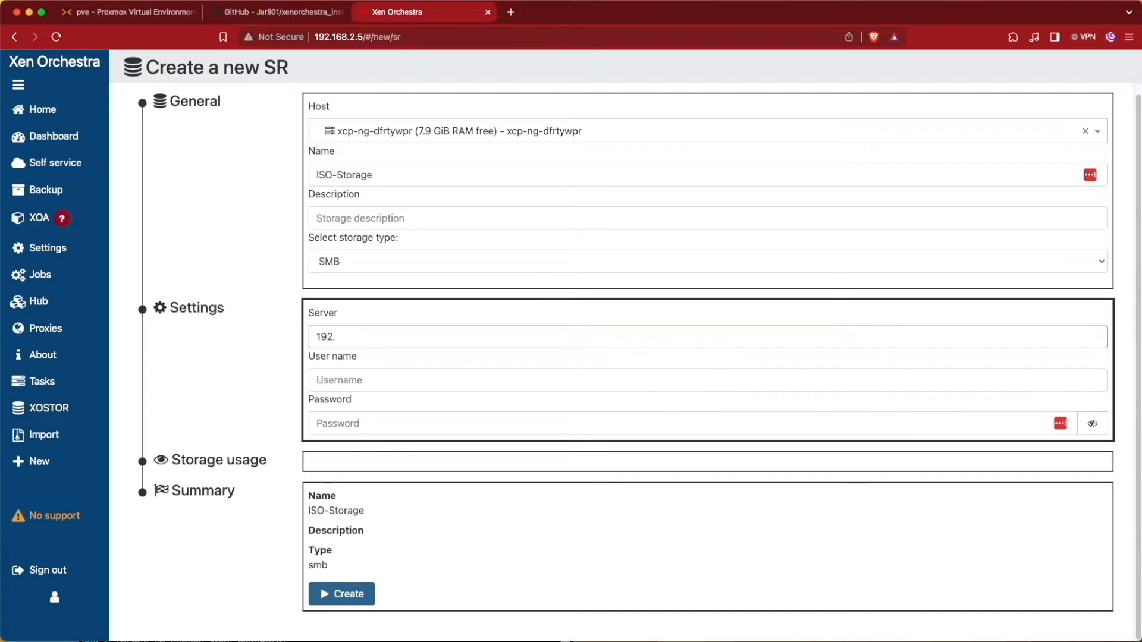
pyautogui.write('168.2')
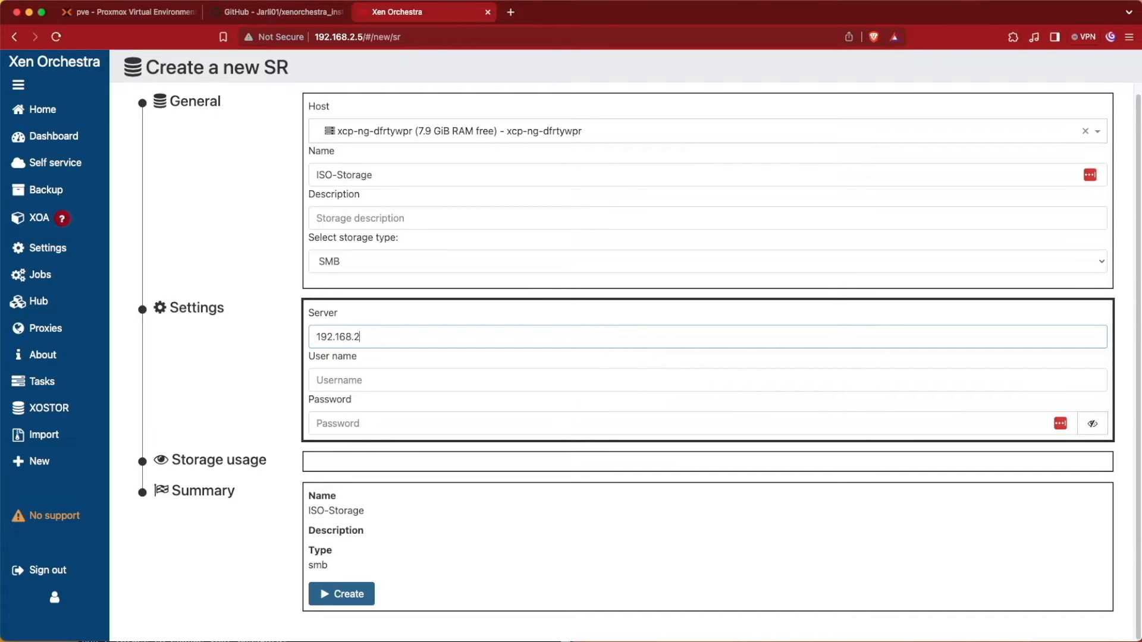
pyautogui.write('.55')
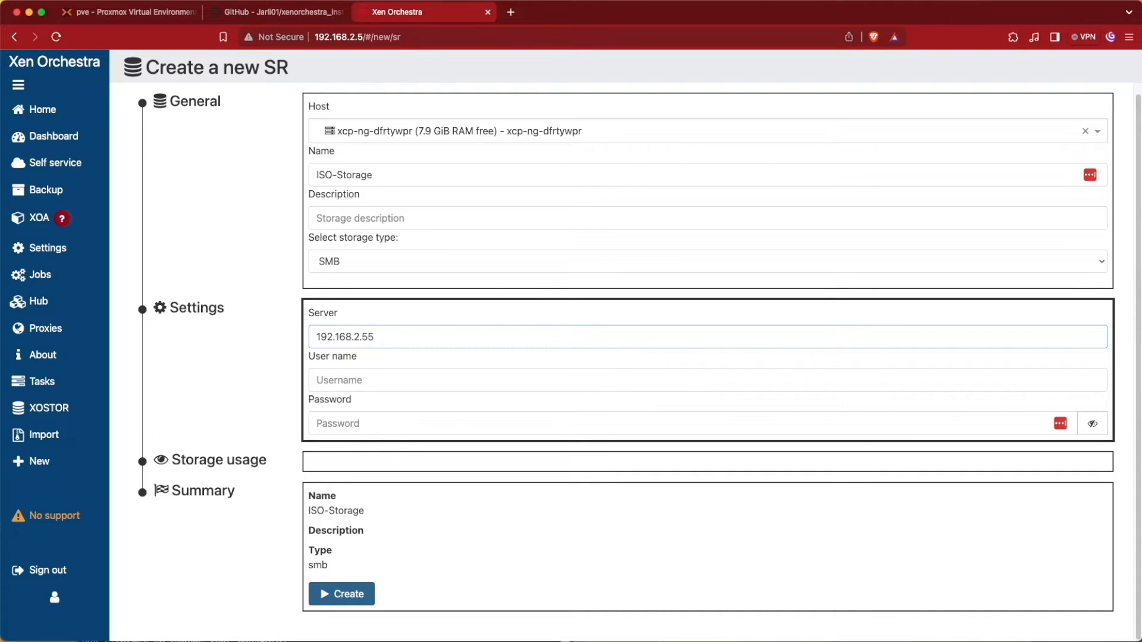
pyautogui.write('/is')
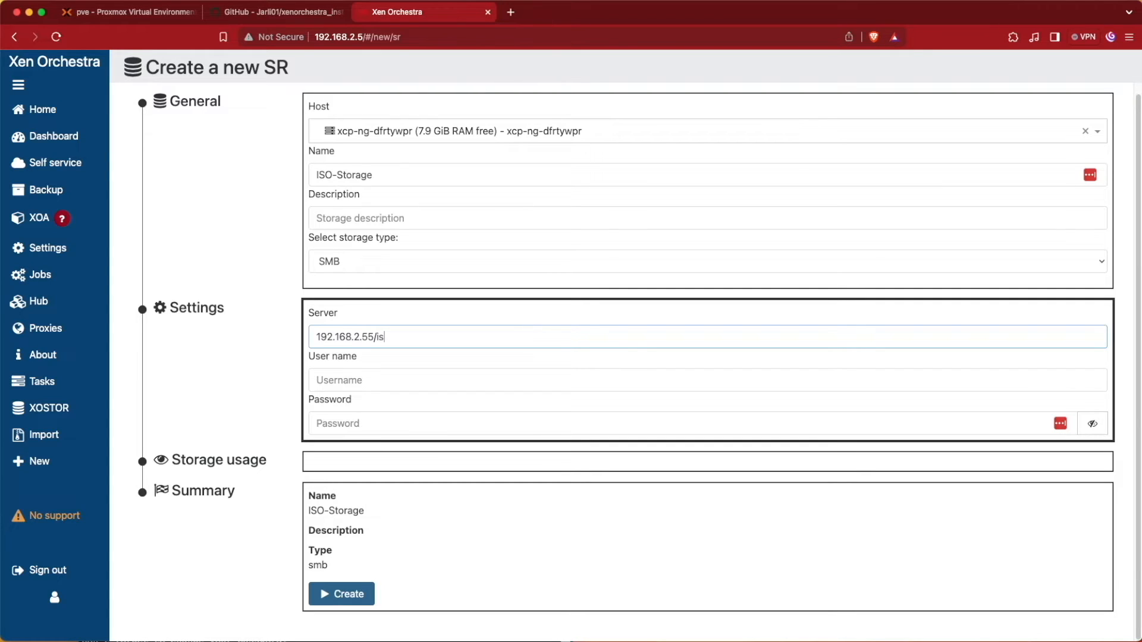
pyautogui.write('o-storage/ISO')
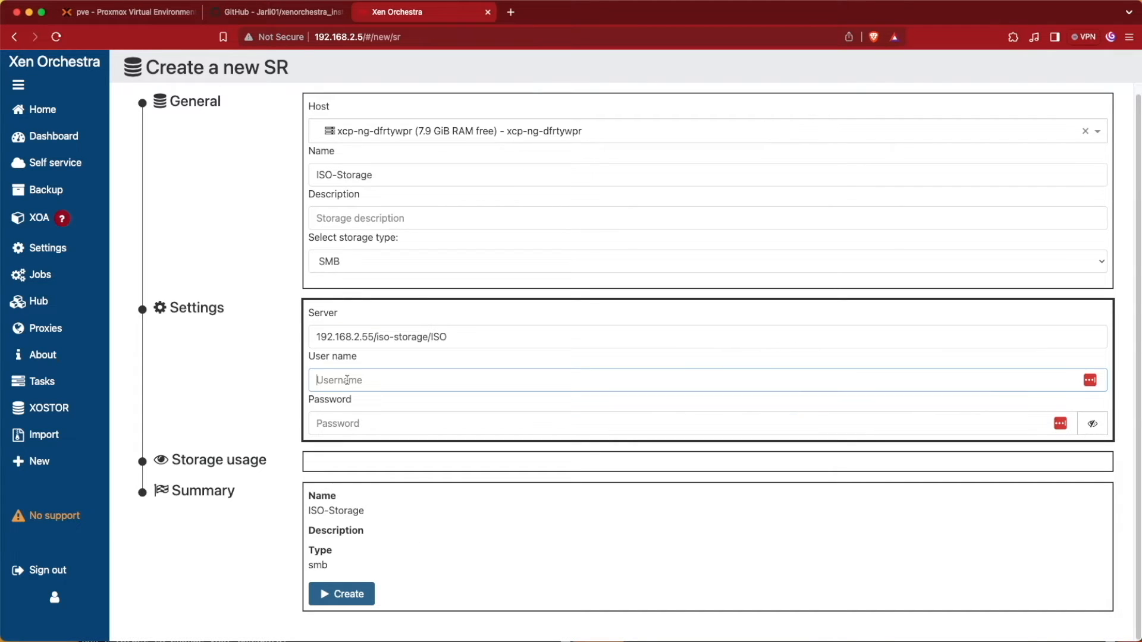
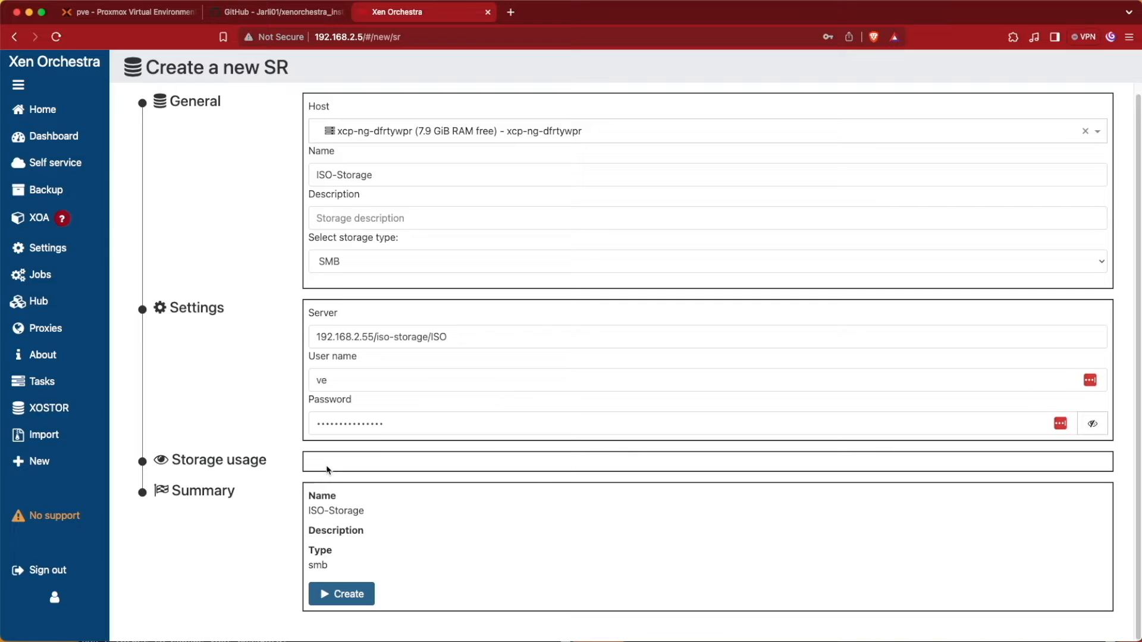
# - Enter the user name and password for the SMB share
pyautogui.moveTo(340, 594)
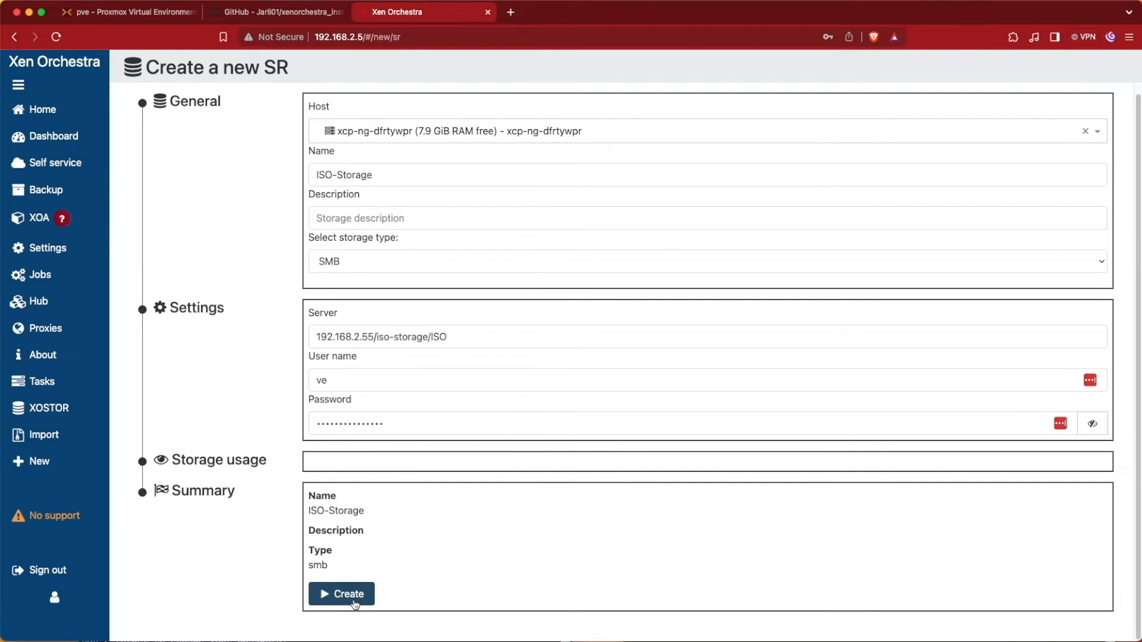
# - Add description 'iso' and create the ISO-Storage repository, opening its General page
pyautogui.click(341, 593)
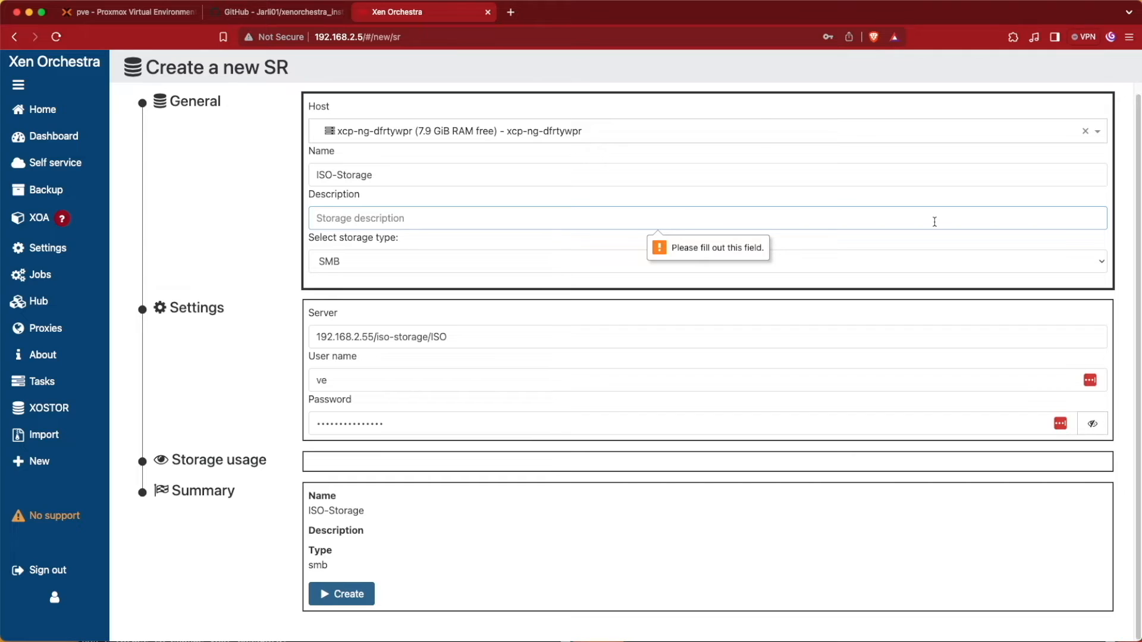
pyautogui.write('iso')
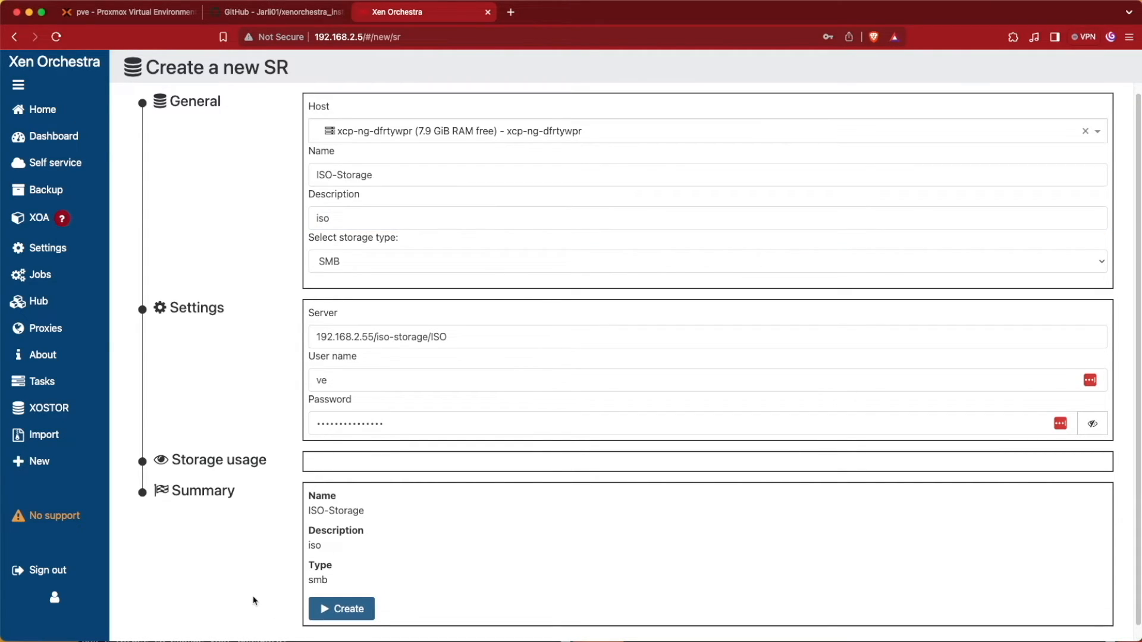
pyautogui.click(340, 608)
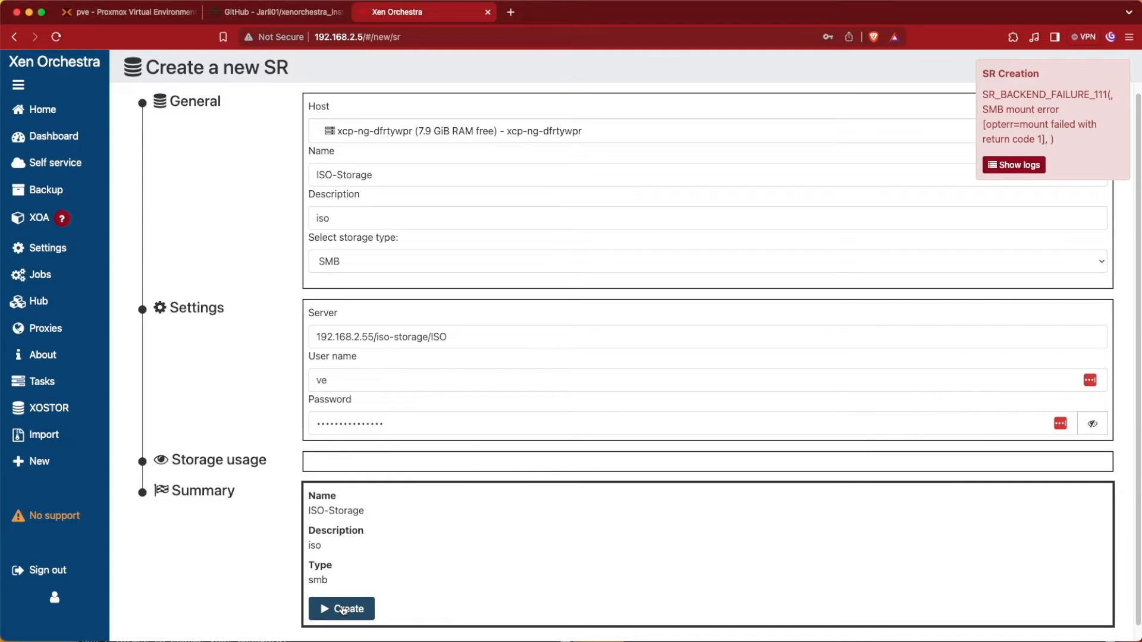
pyautogui.click(341, 609)
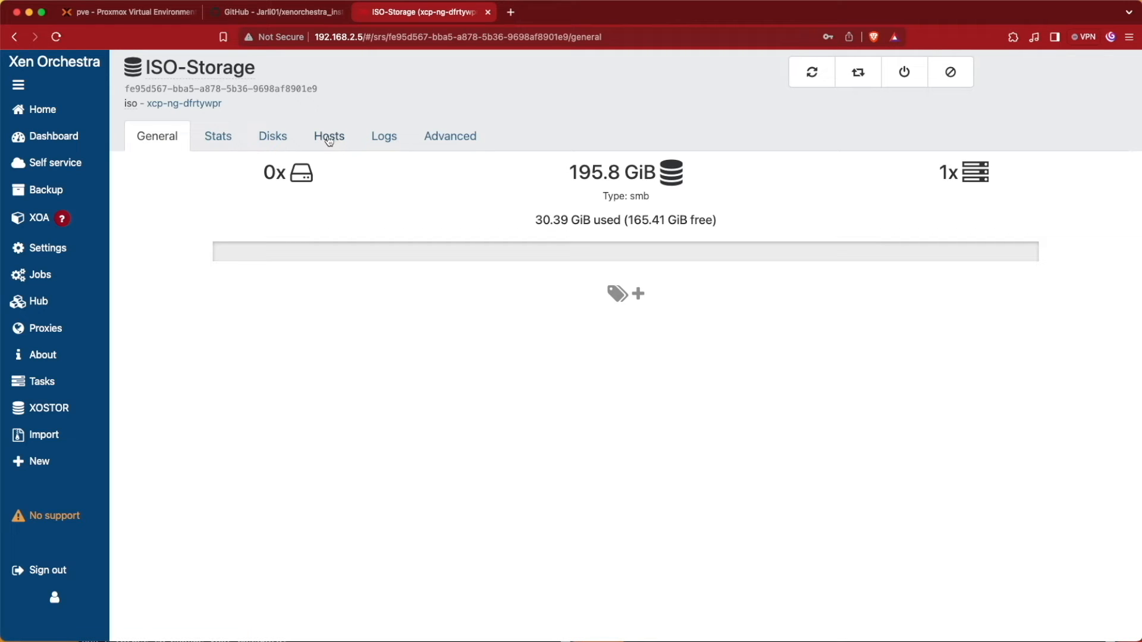
# - Show ISO-Storage's Hosts tab, with xcp-ng-dfrtywpr listed as Connected
pyautogui.click(328, 136)
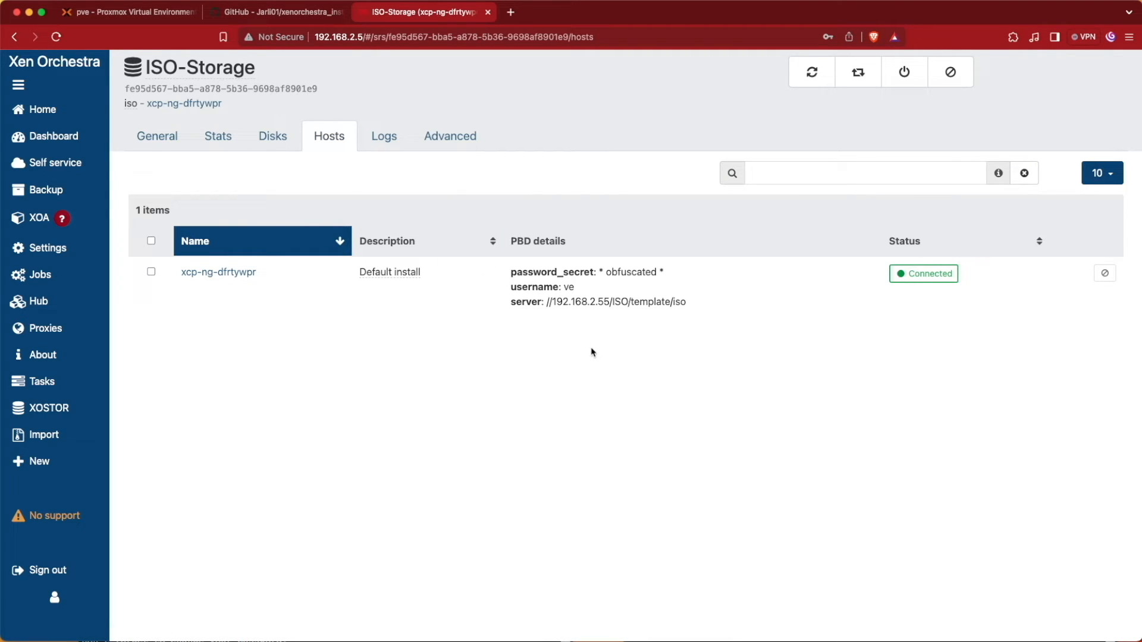
pyautogui.moveTo(575, 329)
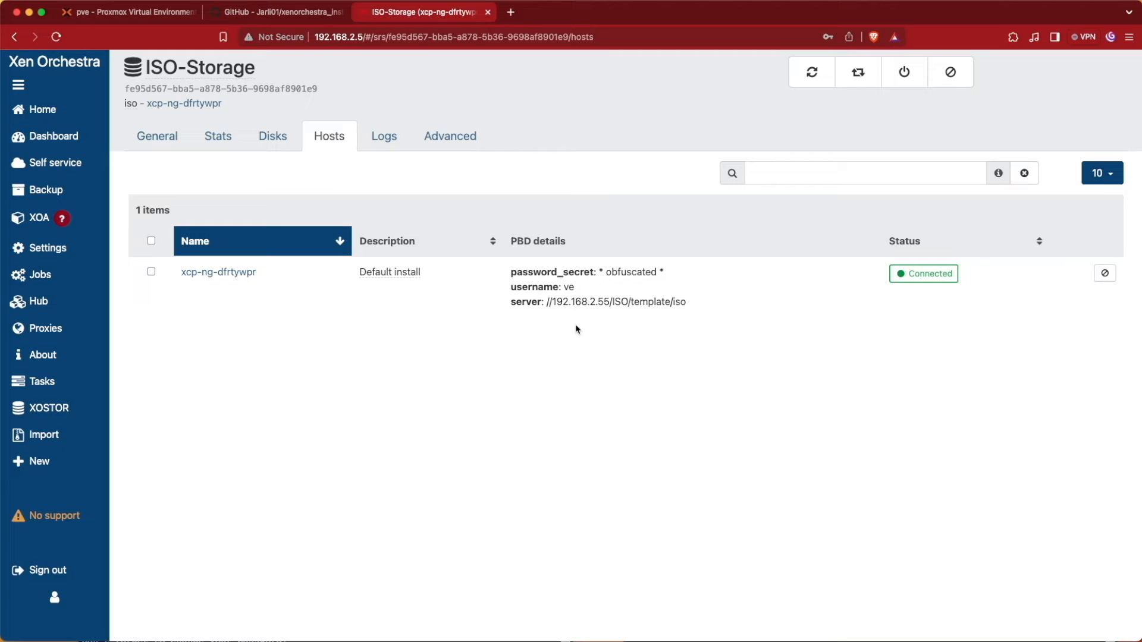
pyautogui.moveTo(545, 305)
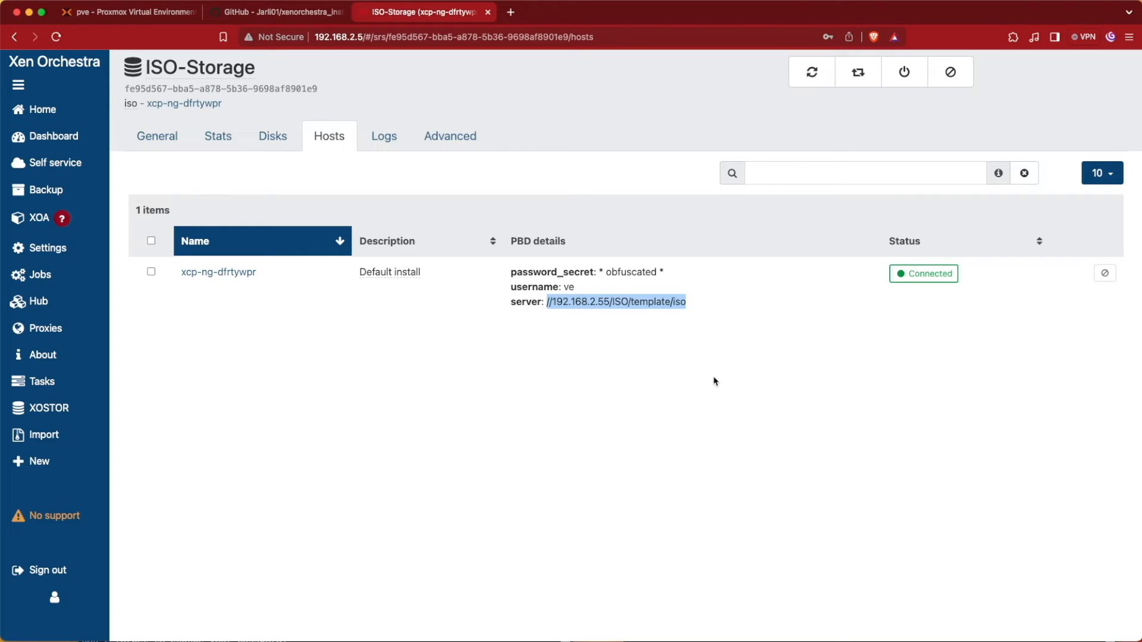
pyautogui.moveTo(729, 378)
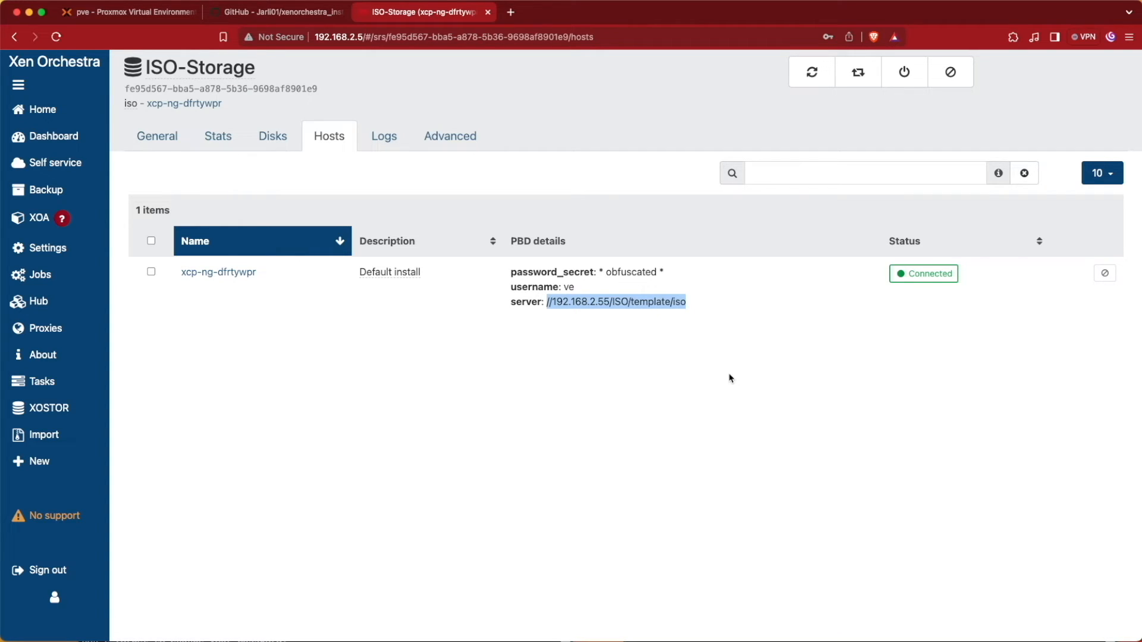
pyautogui.moveTo(695, 386)
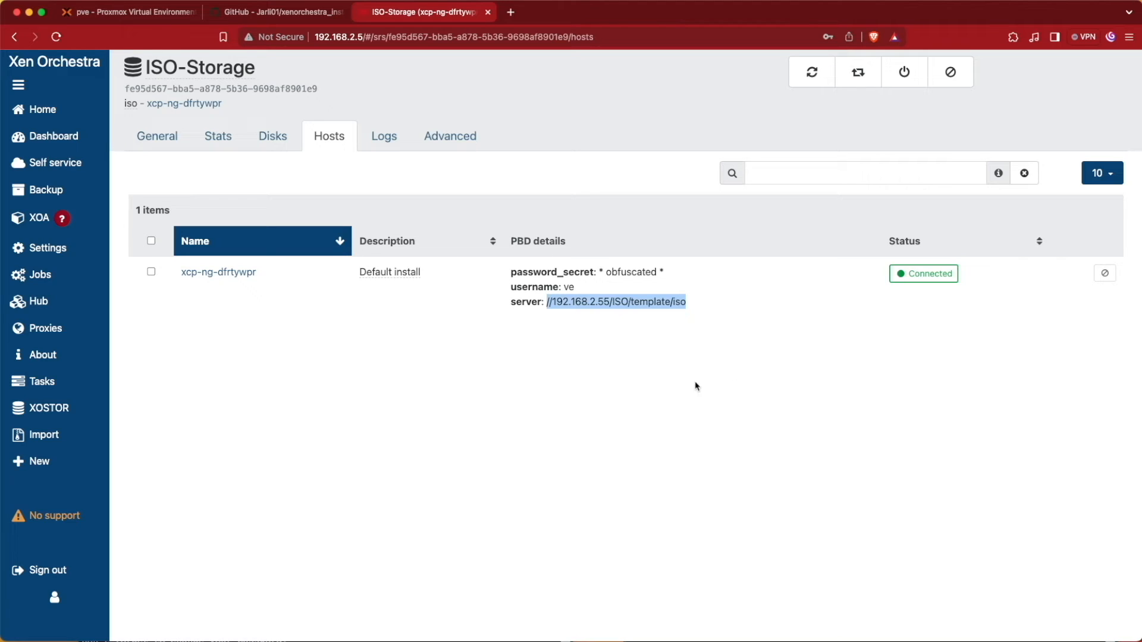
pyautogui.moveTo(552, 313)
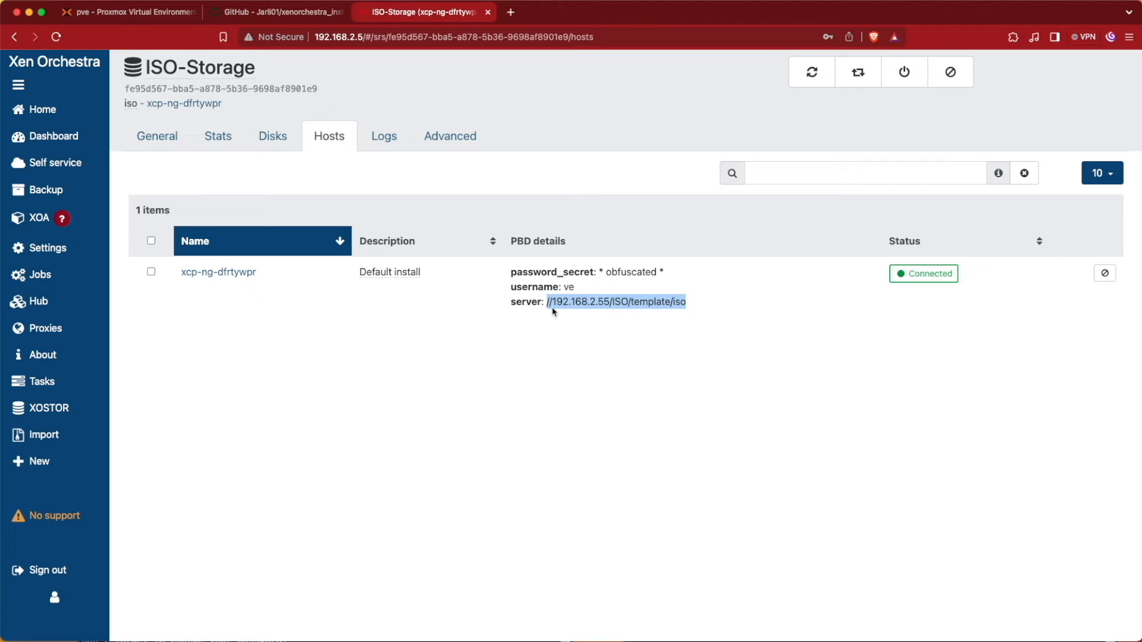
pyautogui.moveTo(617, 314)
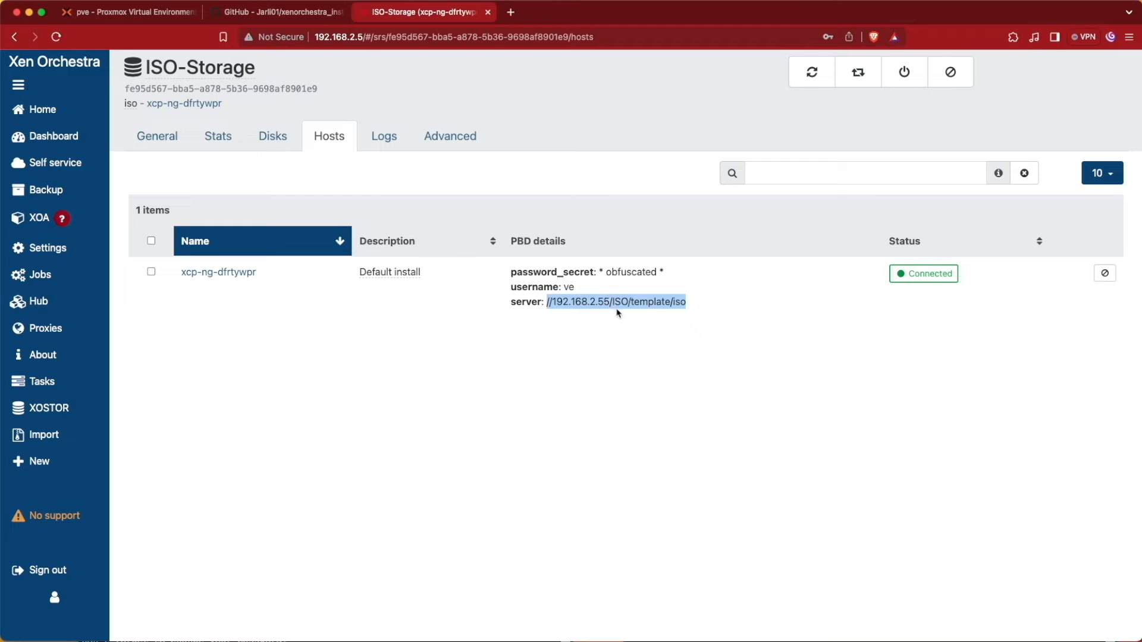
pyautogui.moveTo(637, 301)
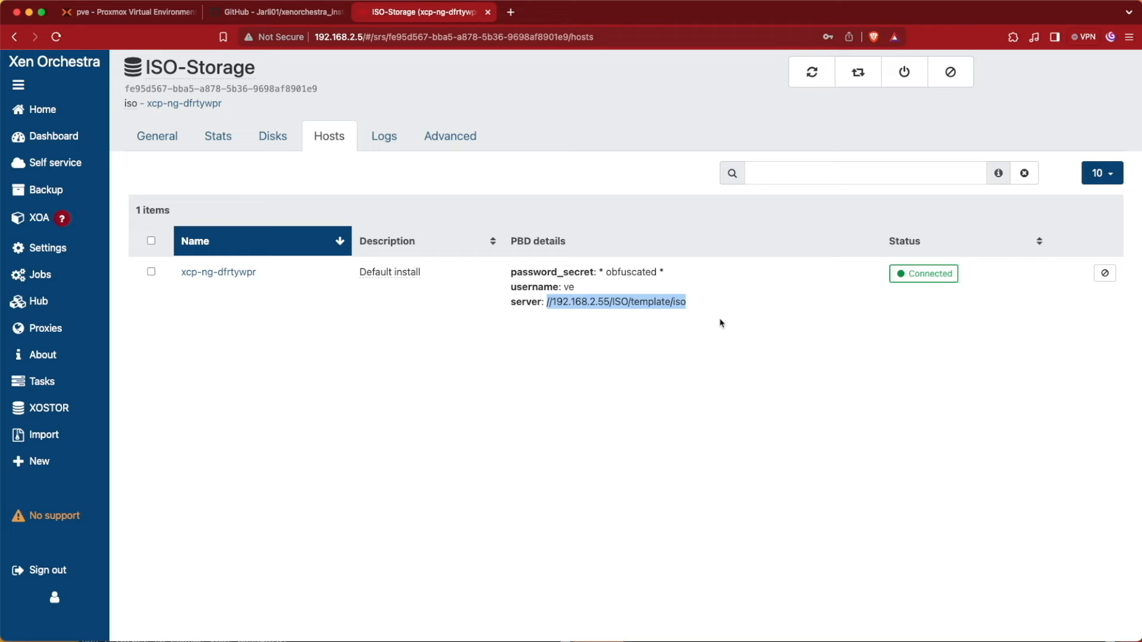
pyautogui.moveTo(666, 363)
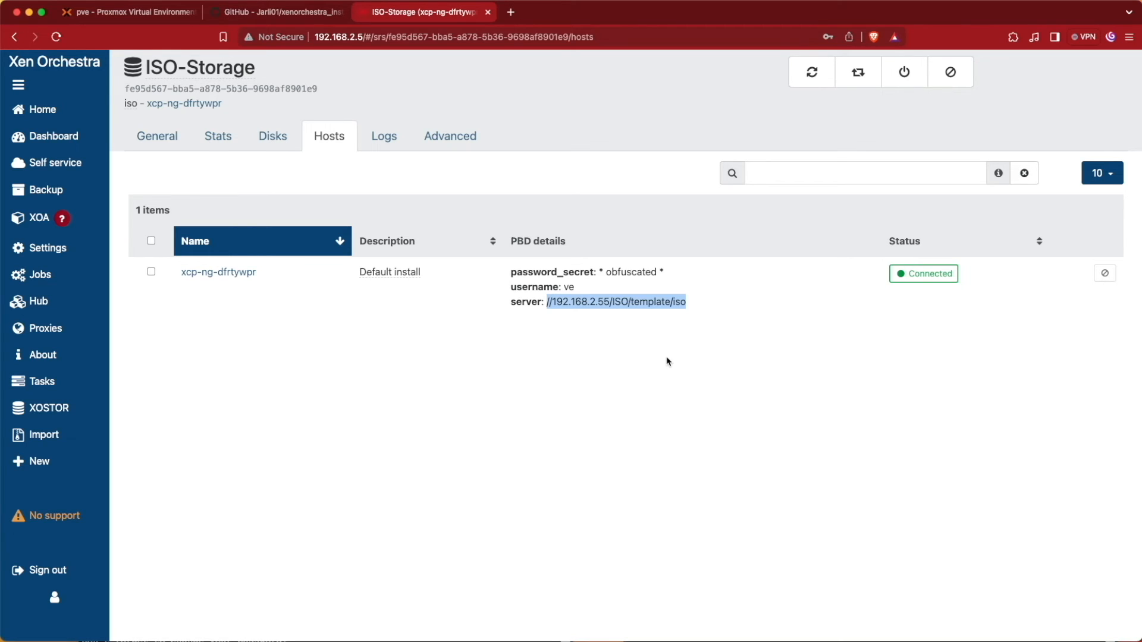